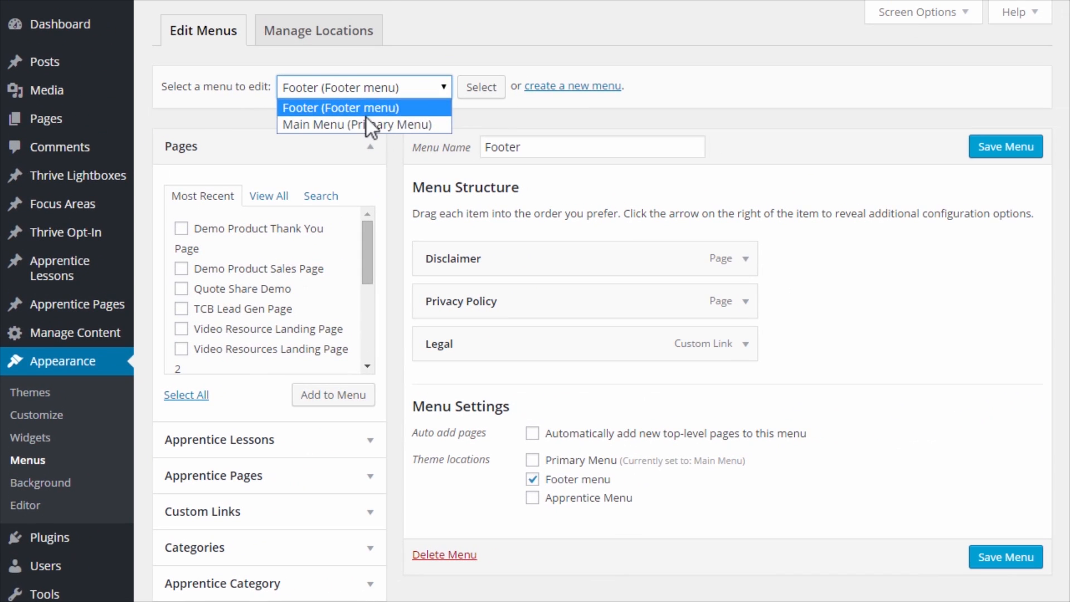
# Load Main Menu (Primary Menu) in the menu editor instead of the Footer menu.
pyautogui.click(361, 124)
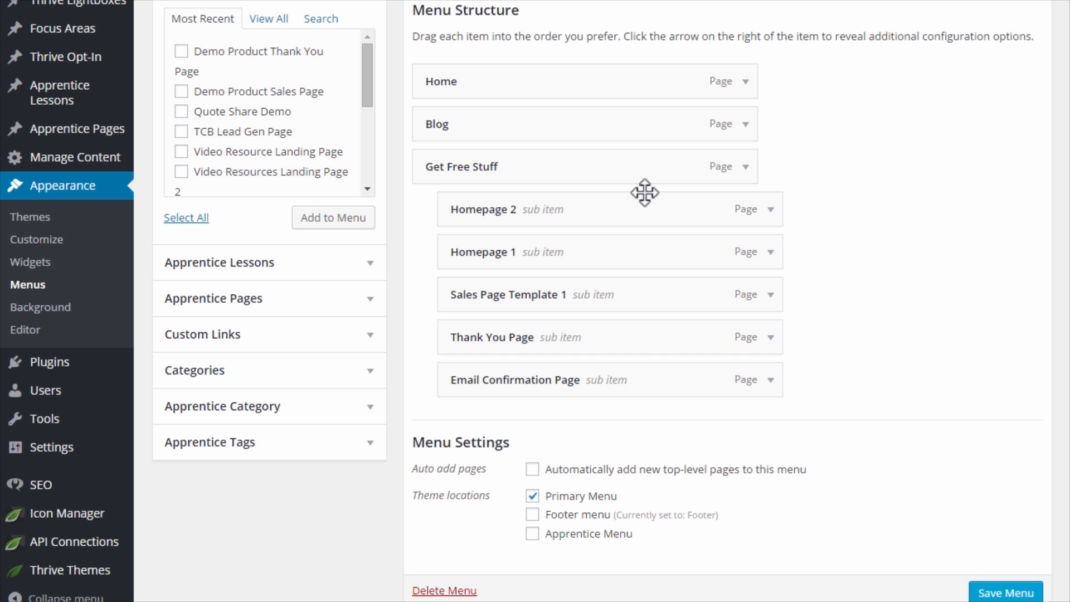
pyautogui.moveTo(249, 200)
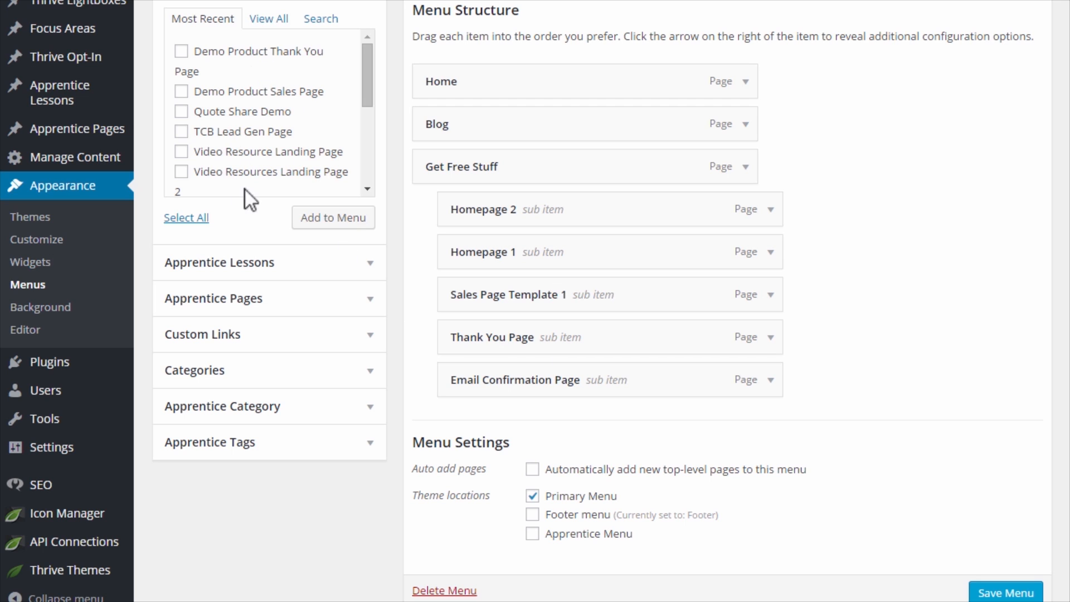
pyautogui.moveTo(294, 313)
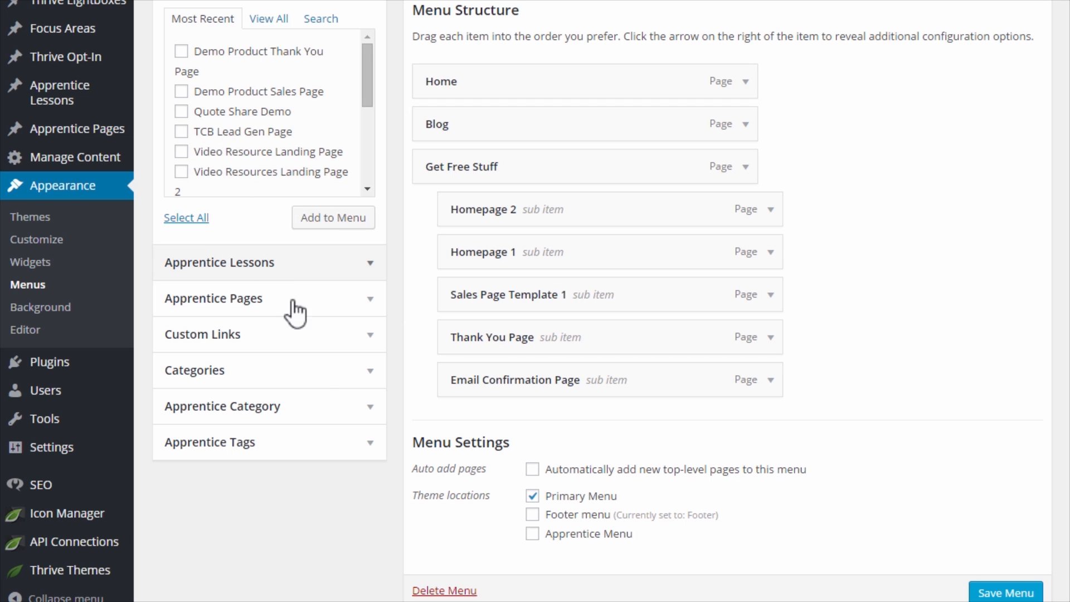
# Add a 'FREE TRIAL' custom link with URL # to Main Menu and enable Highlight Menu Item.
pyautogui.click(202, 334)
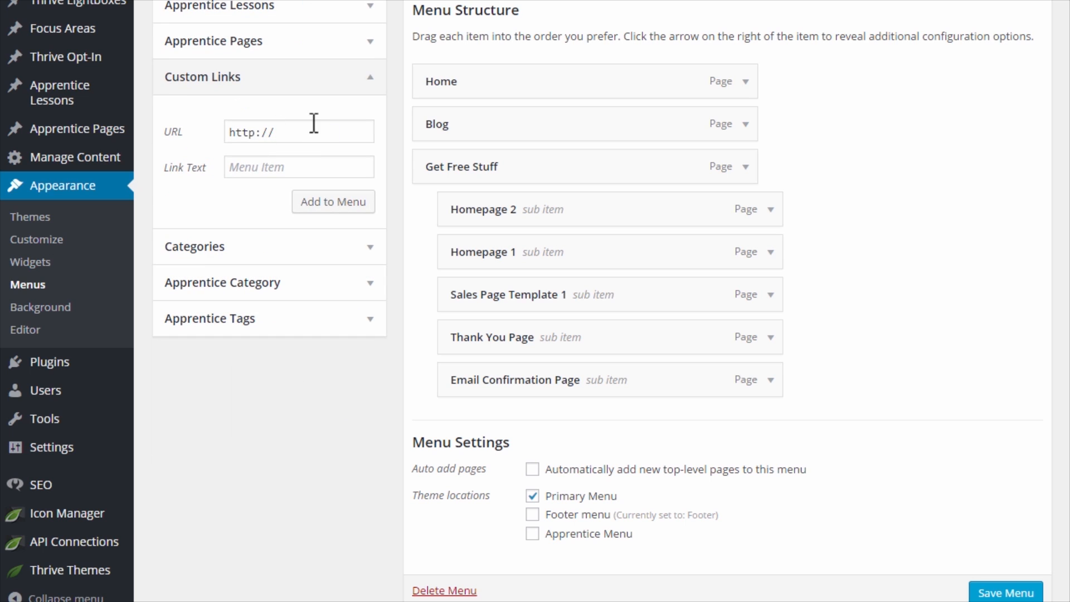
pyautogui.write('#')
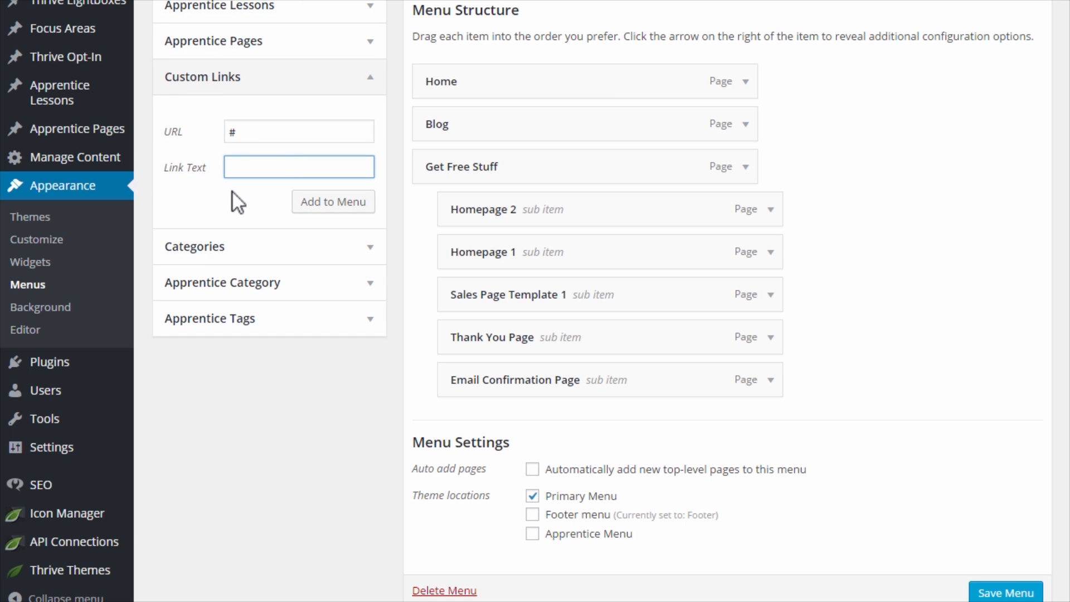
pyautogui.click(298, 166)
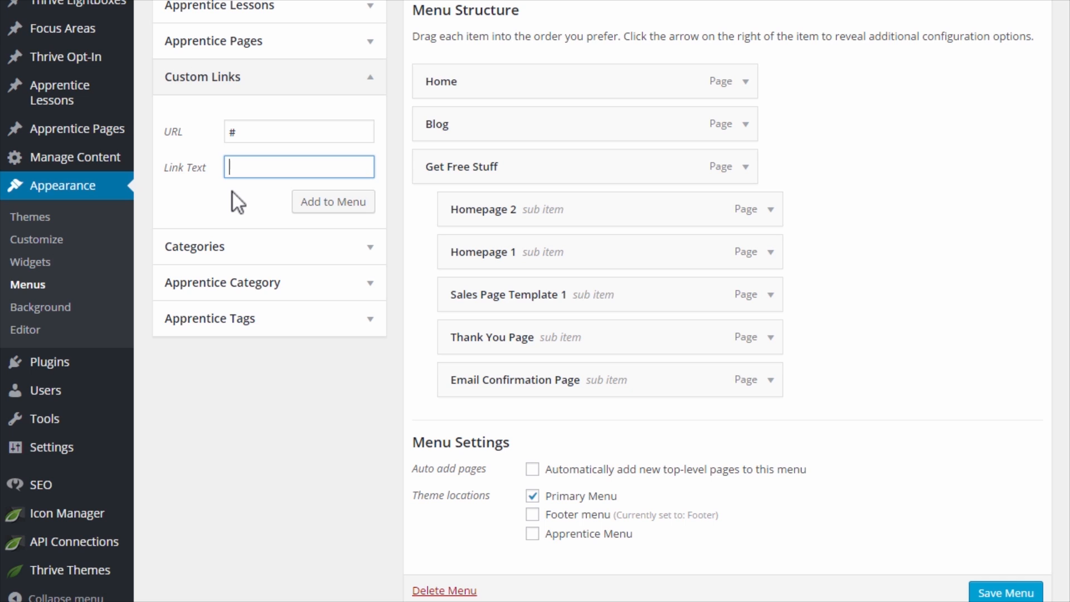
pyautogui.write('FREE TRIAL')
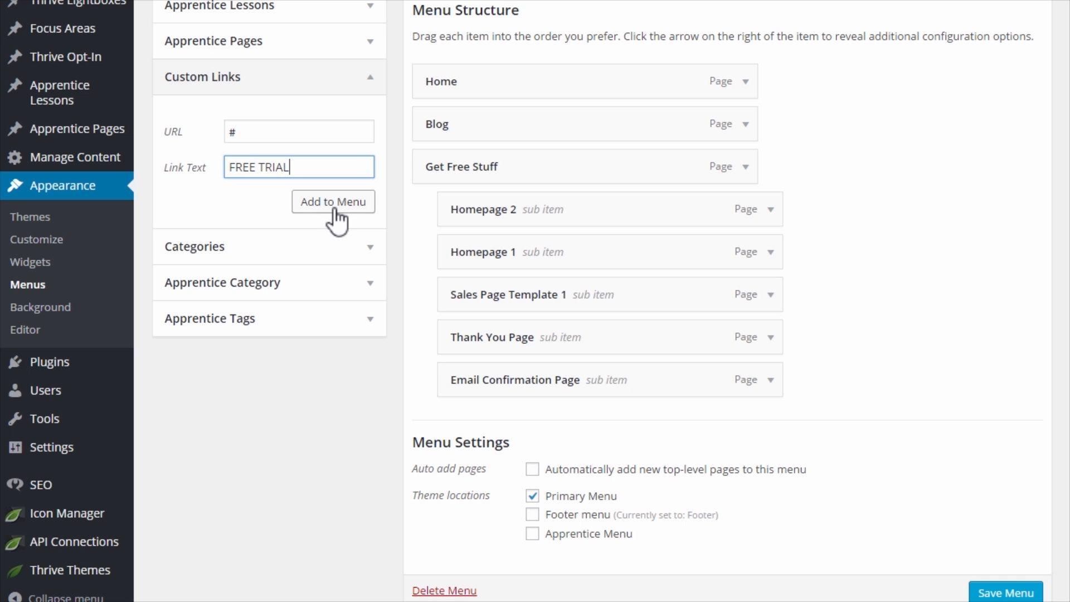
pyautogui.click(334, 201)
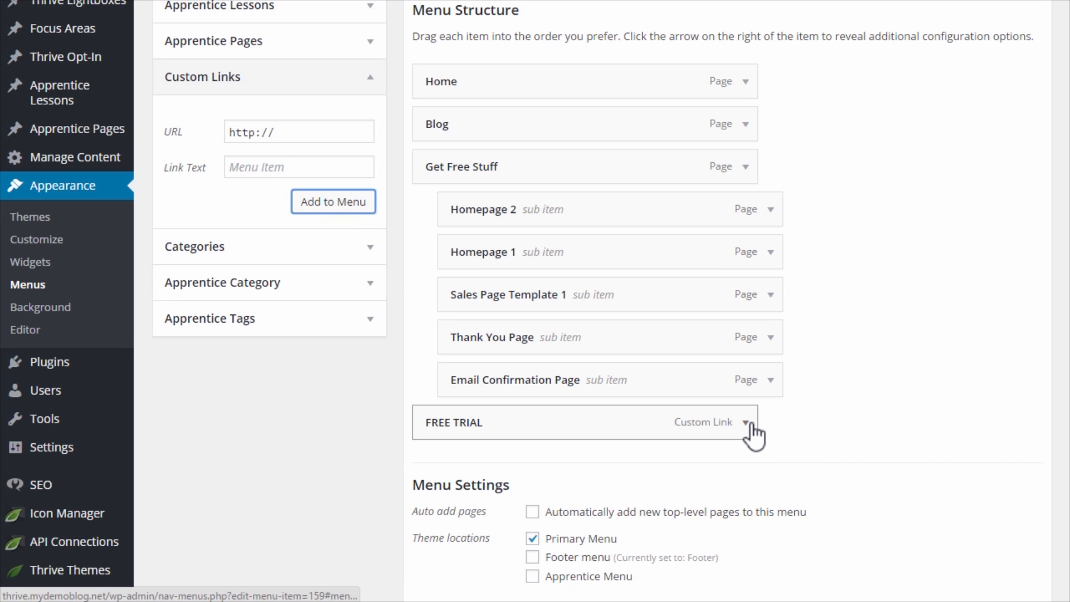
pyautogui.click(756, 422)
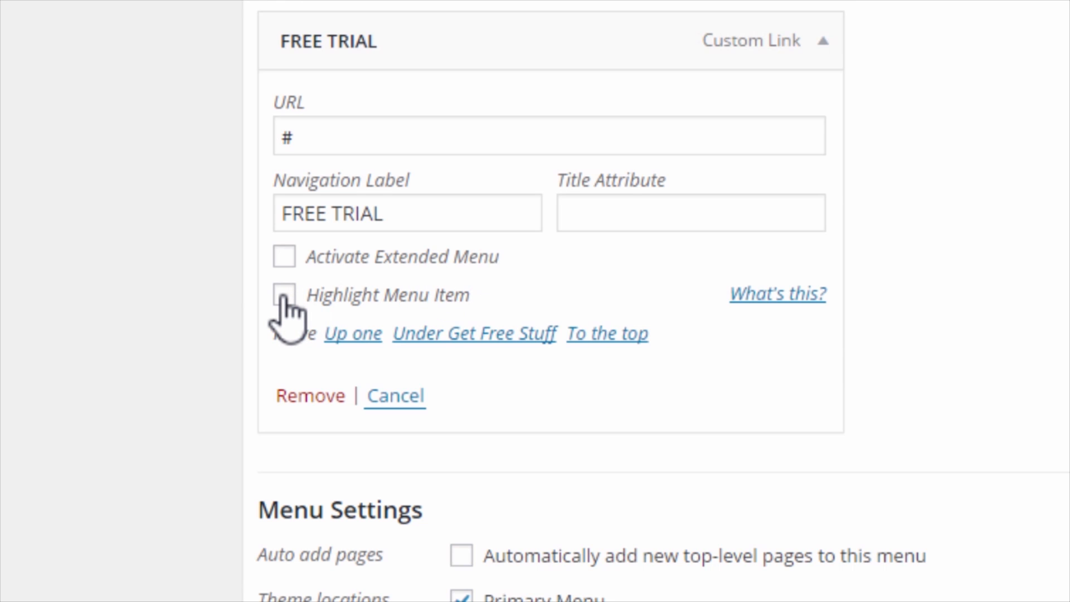
pyautogui.click(284, 295)
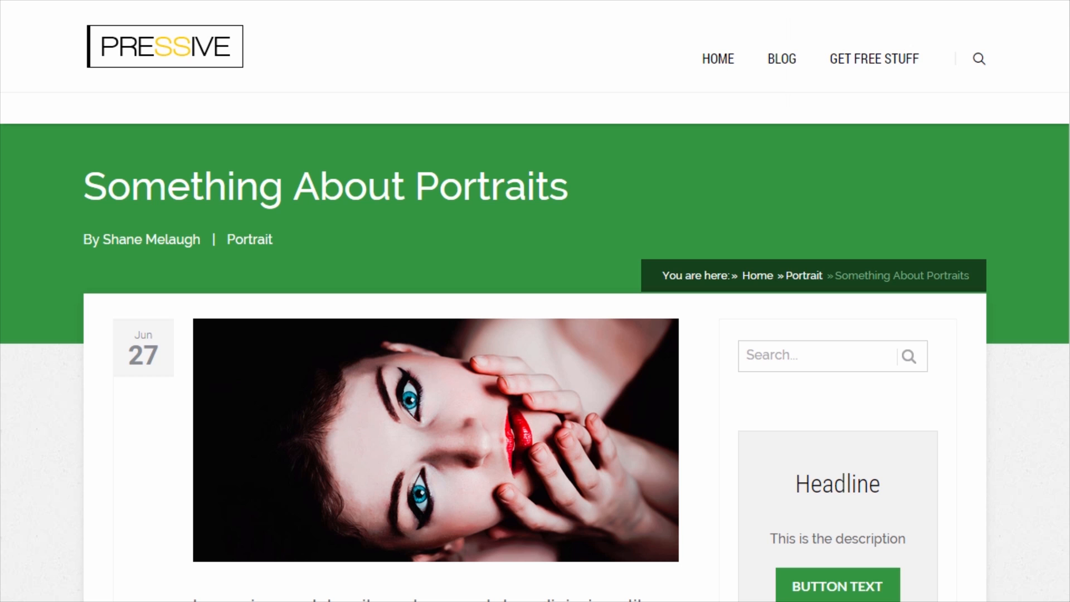
# Reload the live site to see FREE TRIAL as a highlighted header button.
pyautogui.click(979, 60)
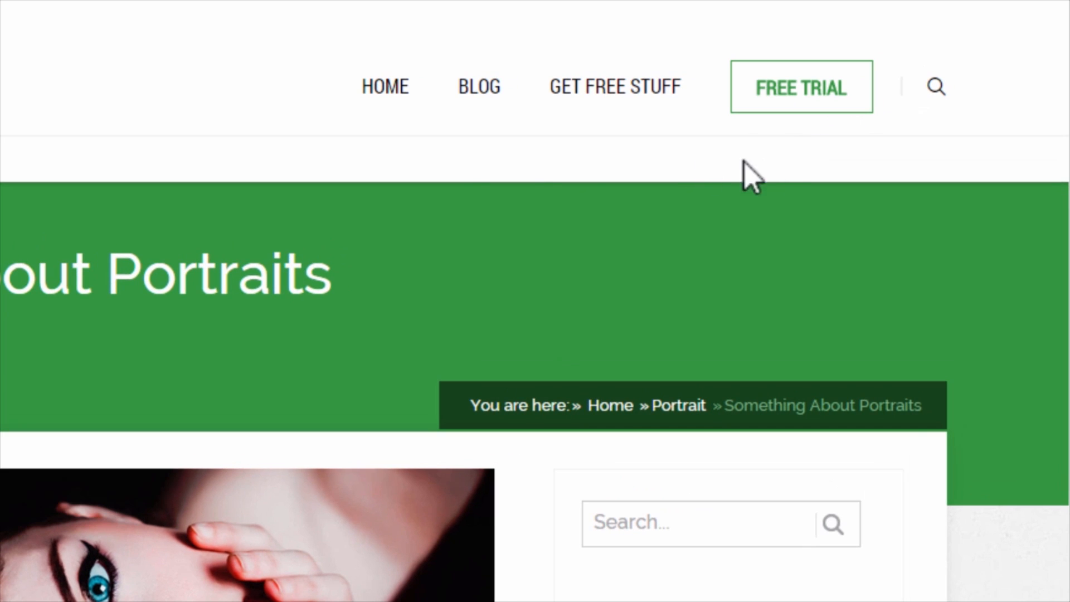
pyautogui.moveTo(703, 208)
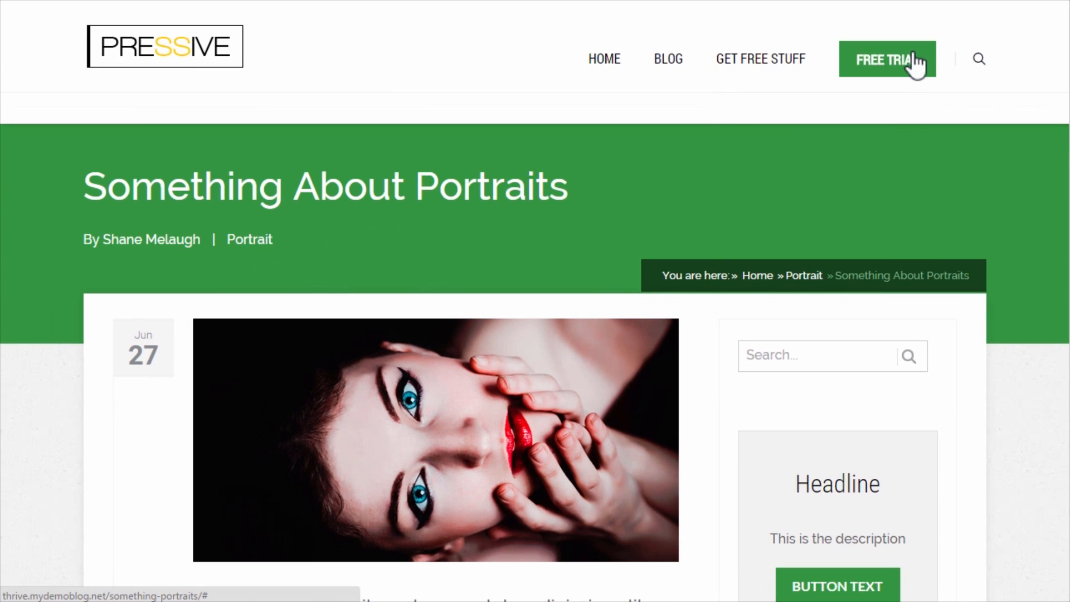
pyautogui.moveTo(887, 95)
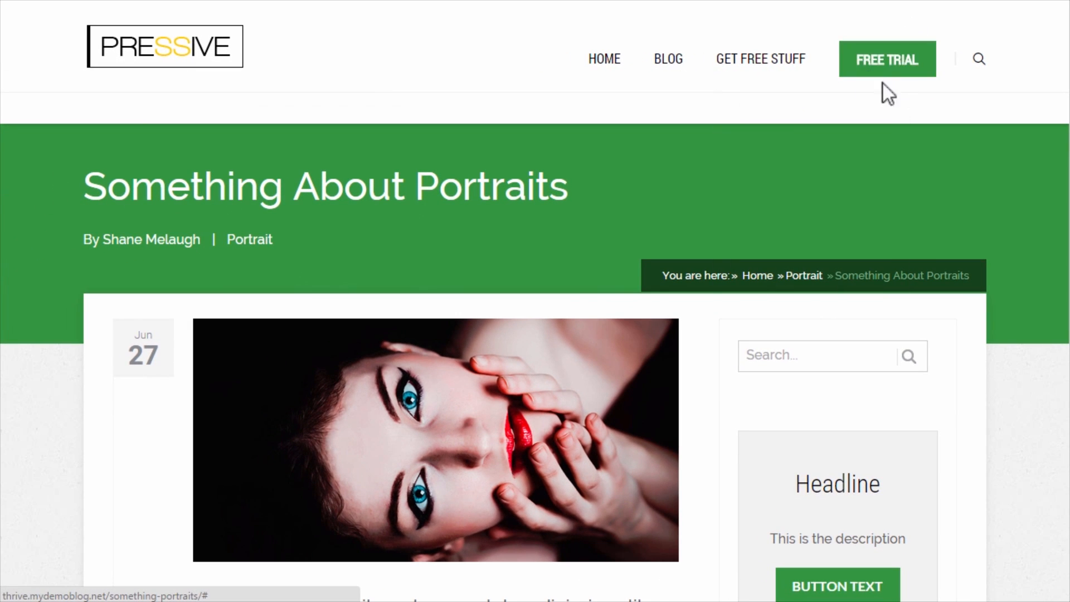
pyautogui.moveTo(918, 76)
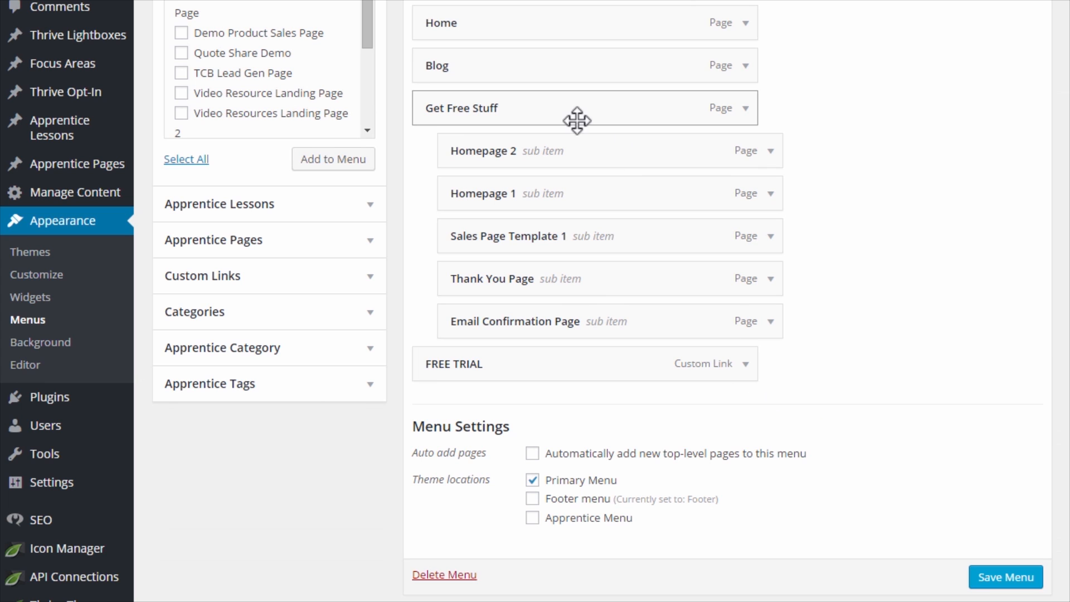
# Expand and collapse the Homepage 2 item, then scroll down toward the FREE TRIAL item.
pyautogui.click(772, 151)
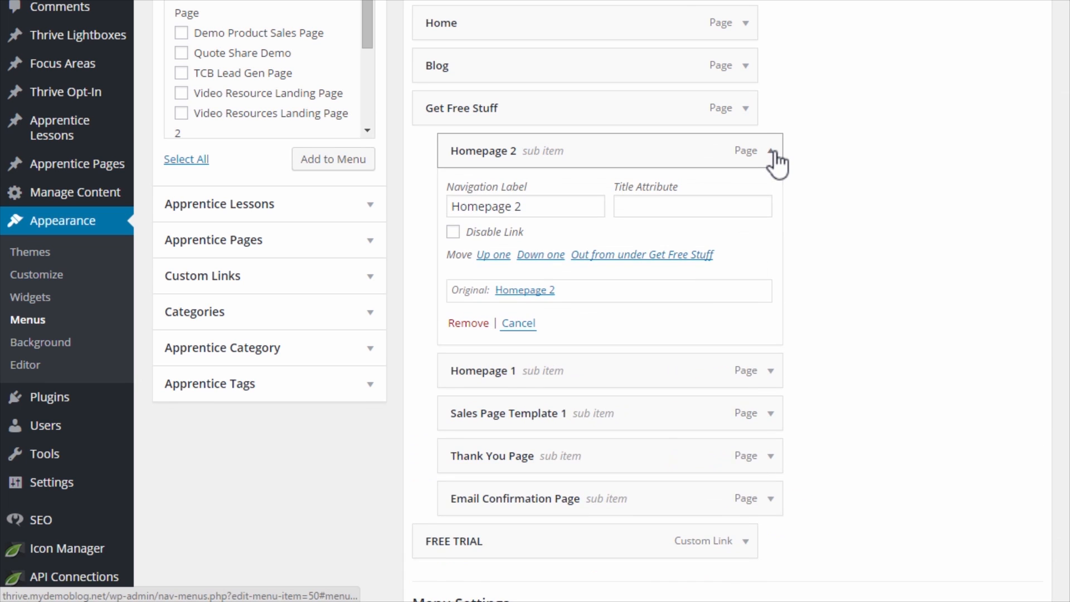
pyautogui.click(760, 151)
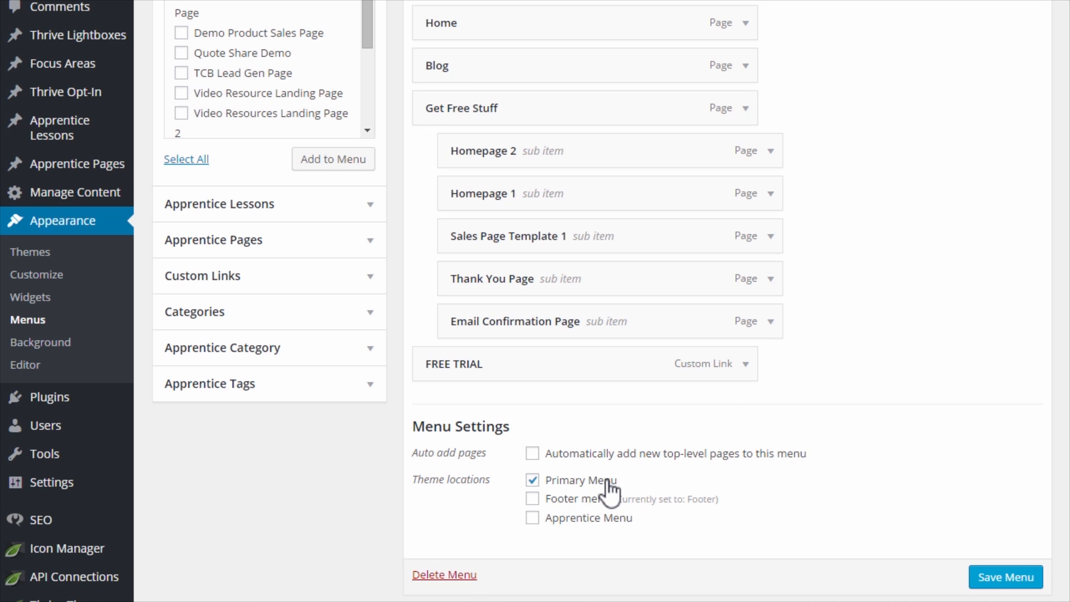
pyautogui.moveTo(568, 510)
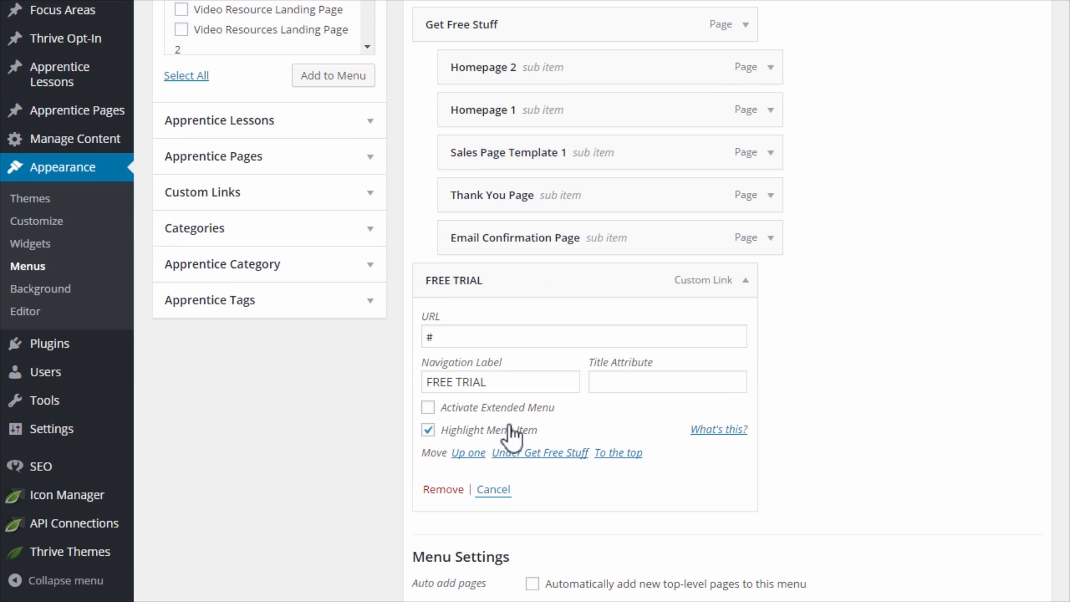
pyautogui.scroll(-3)
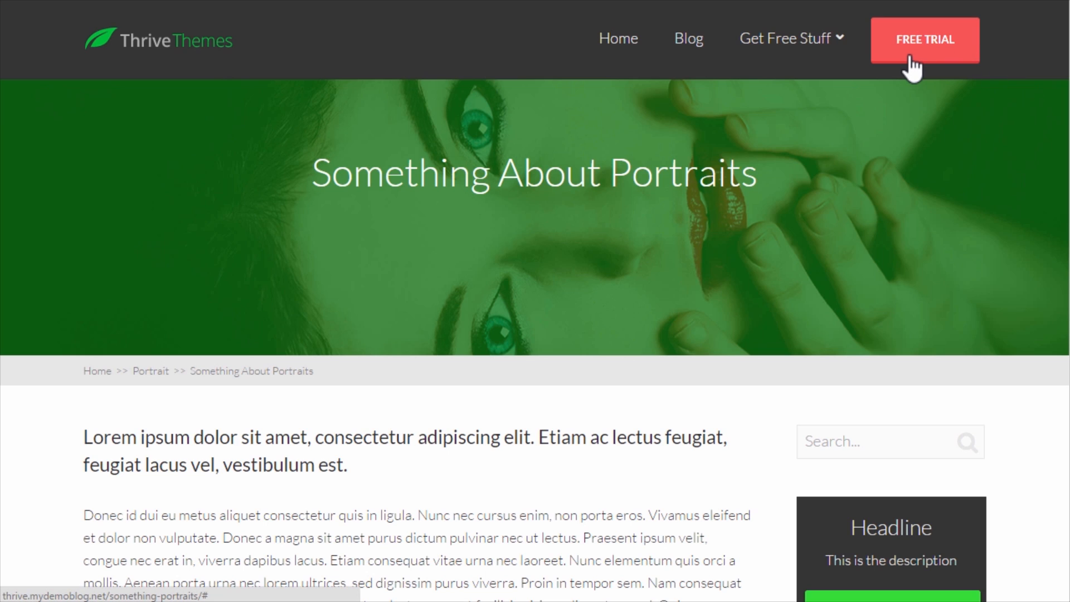
pyautogui.moveTo(1034, 72)
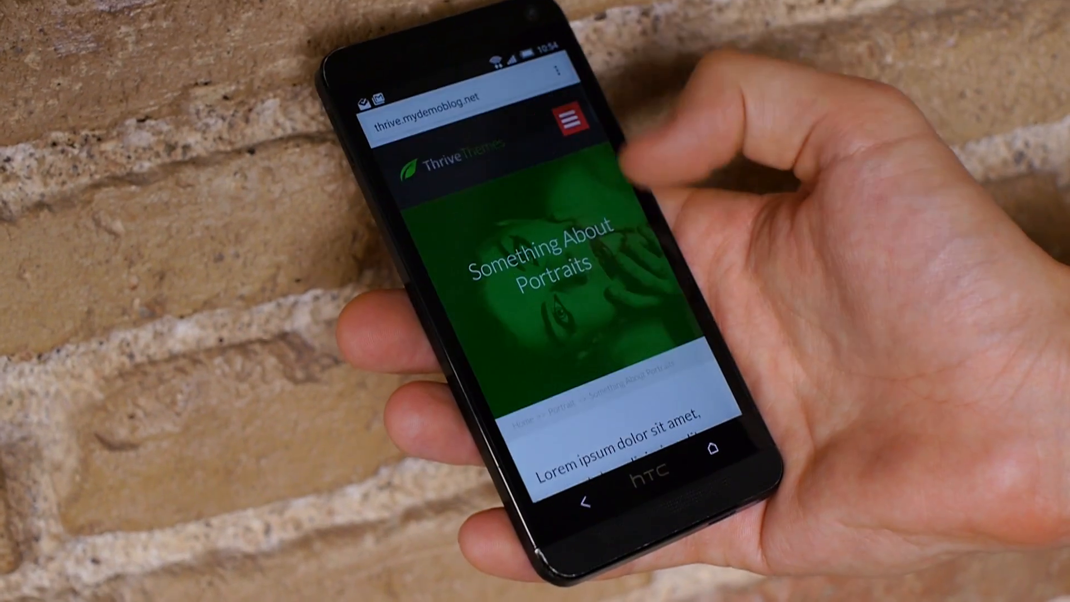
# Tap the hamburger icon on the phone to expand the site's mobile menu.
pyautogui.click(566, 119)
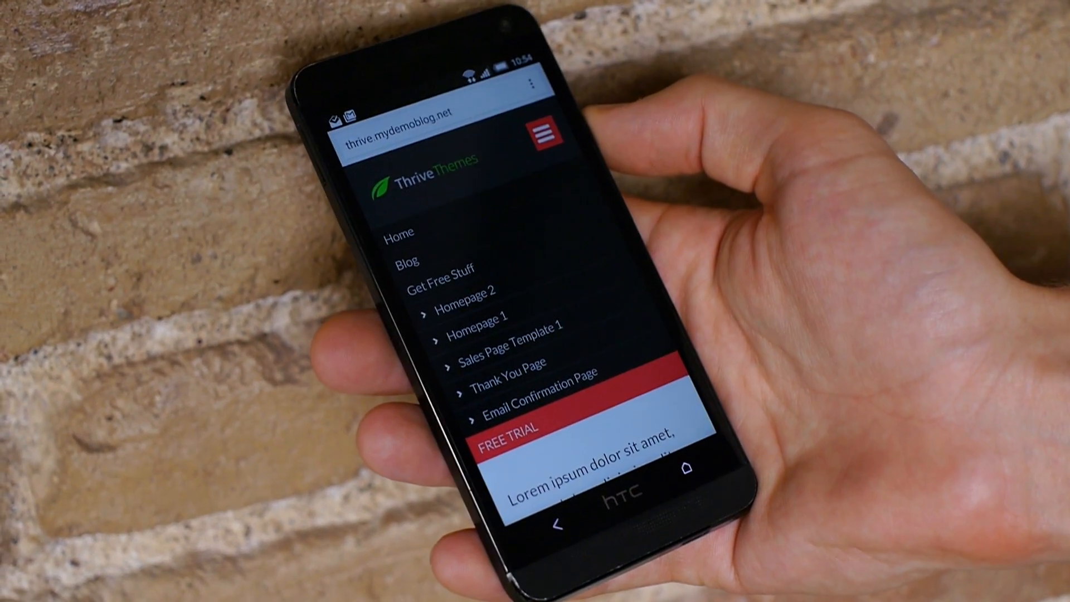